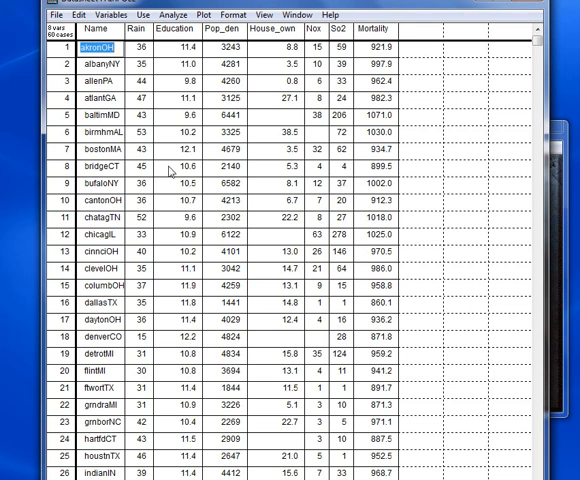
Start the Propensity / Predictive / Mahalanobis combo multiple imputation from the Analyze menu
click(178, 14)
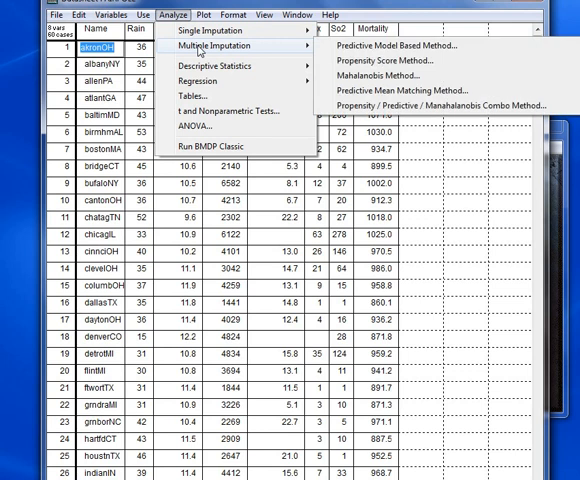
mouse_move(440, 106)
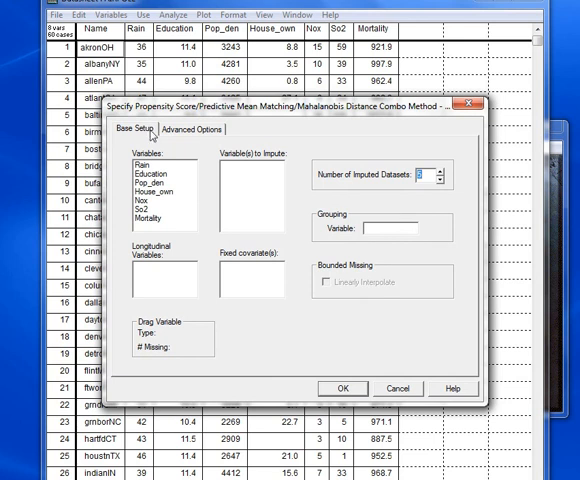
mouse_move(490, 244)
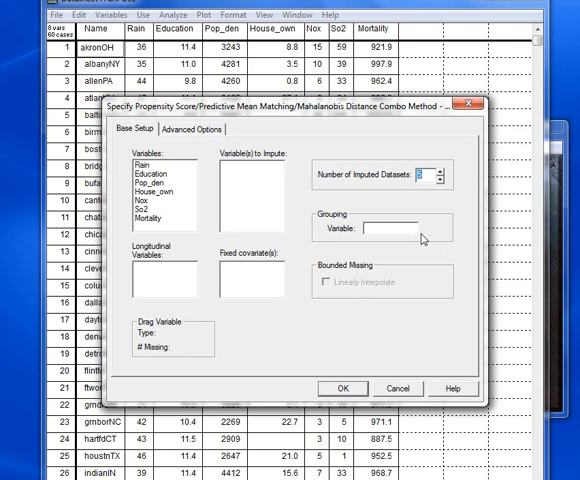
Move House_own into the Variable(s) to Impute list
drag(152, 196, 258, 196)
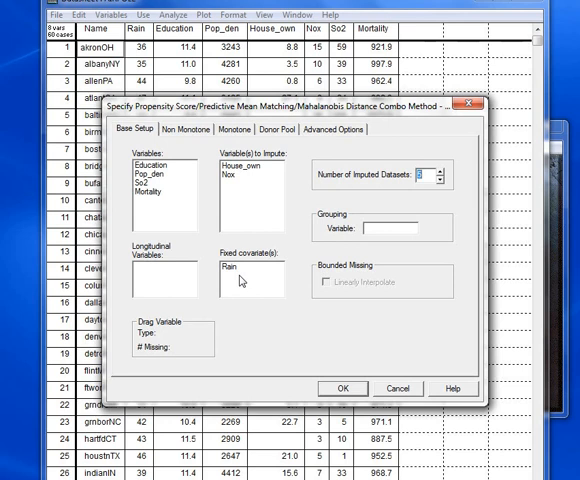
mouse_move(428, 260)
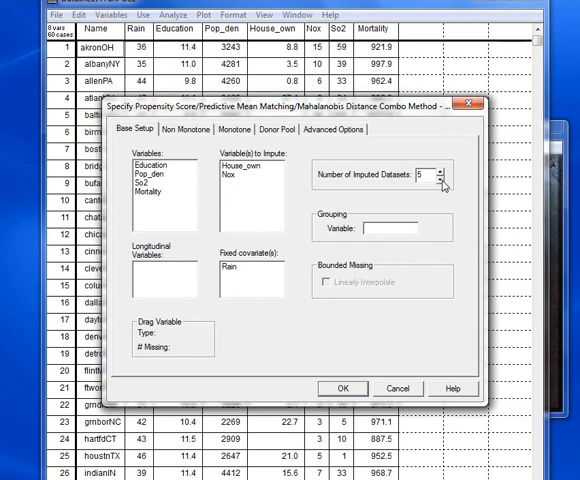
mouse_move(348, 152)
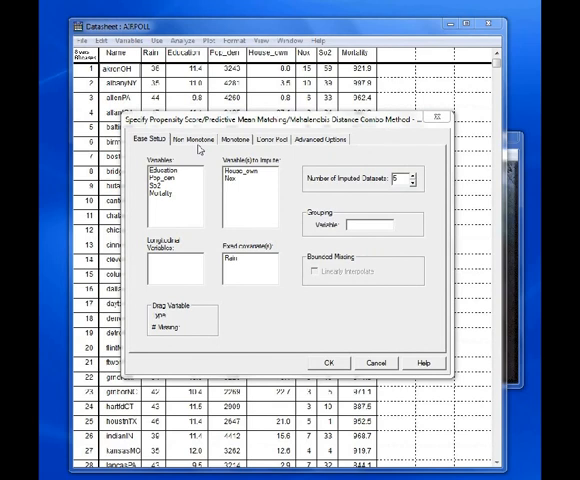
On the Non Monotone settings, add Education as a covariate for imputing House_own
click(192, 144)
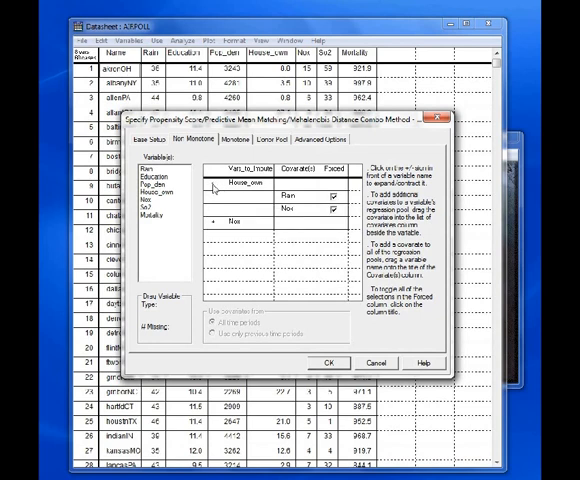
mouse_move(292, 216)
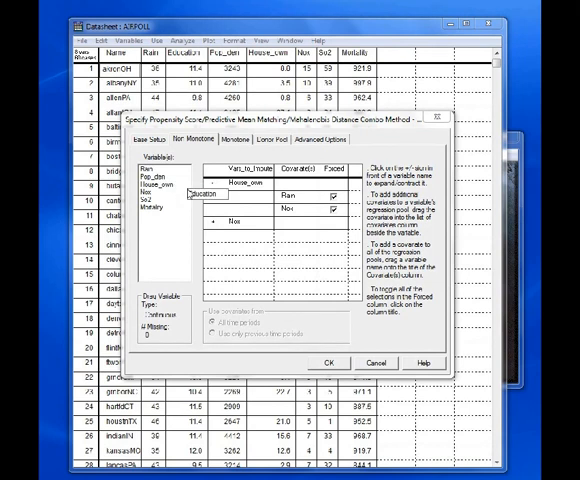
drag(204, 192, 296, 184)
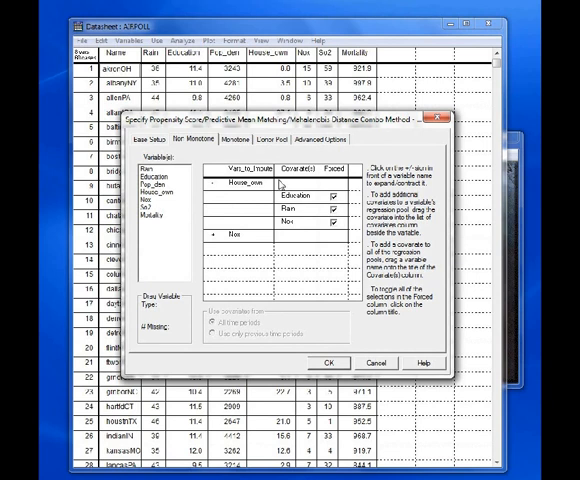
mouse_move(280, 184)
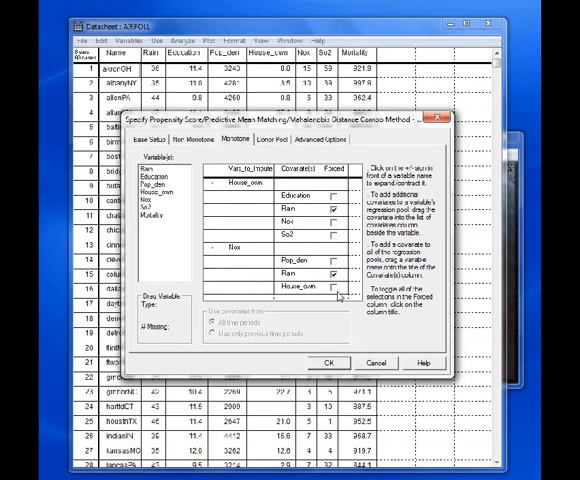
mouse_move(340, 296)
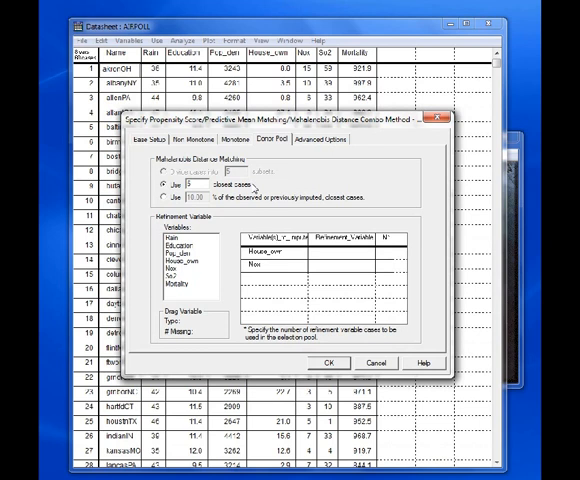
mouse_move(256, 190)
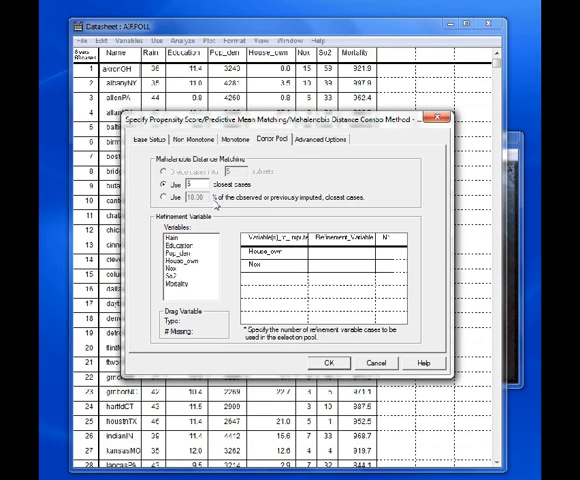
mouse_move(218, 204)
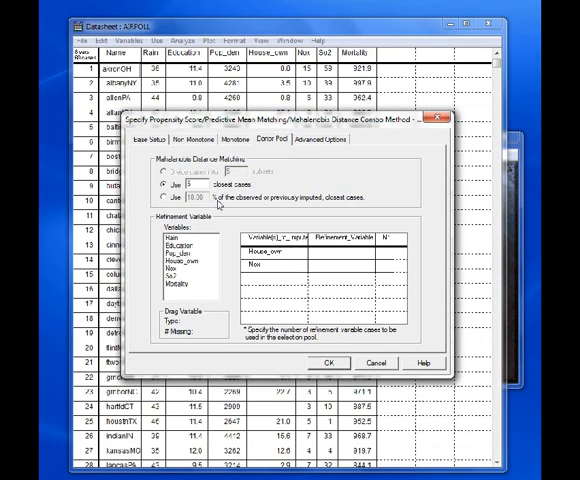
mouse_move(224, 204)
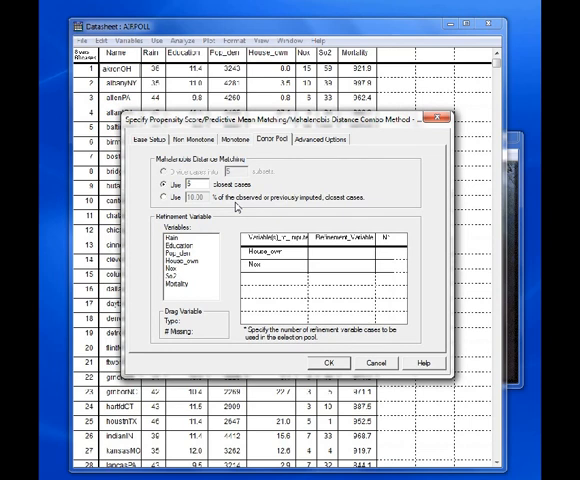
mouse_move(236, 208)
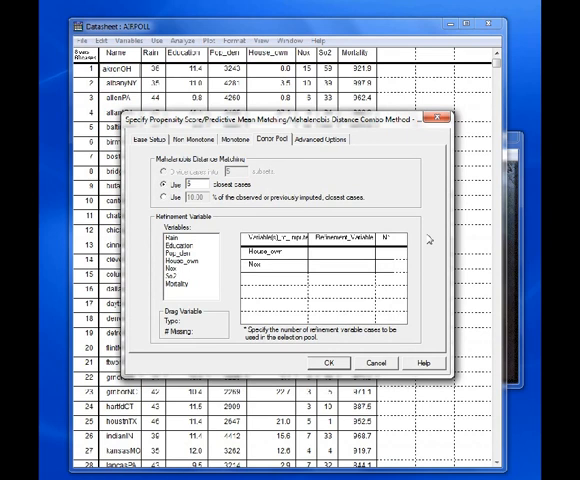
mouse_move(424, 240)
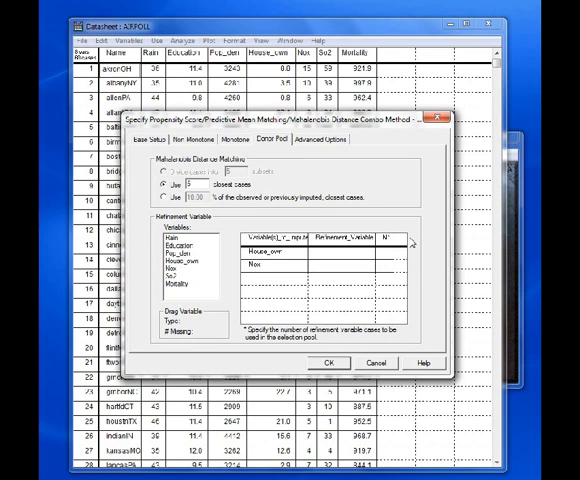
mouse_move(408, 244)
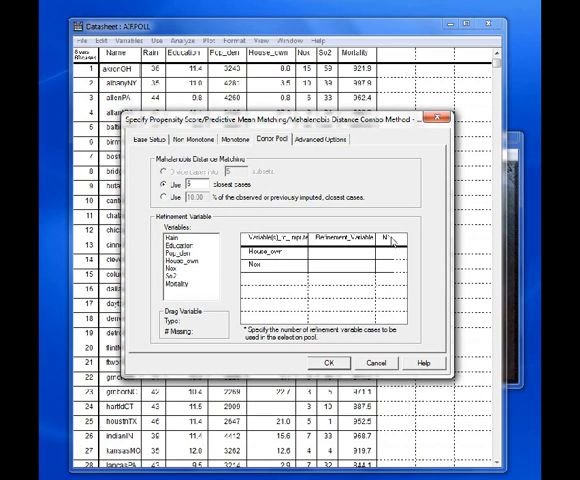
mouse_move(392, 240)
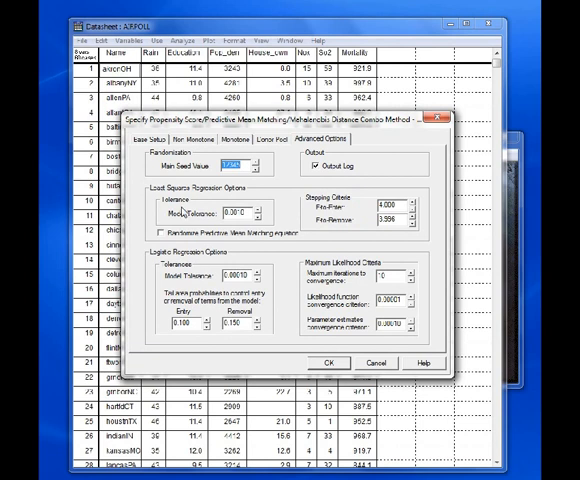
mouse_move(184, 212)
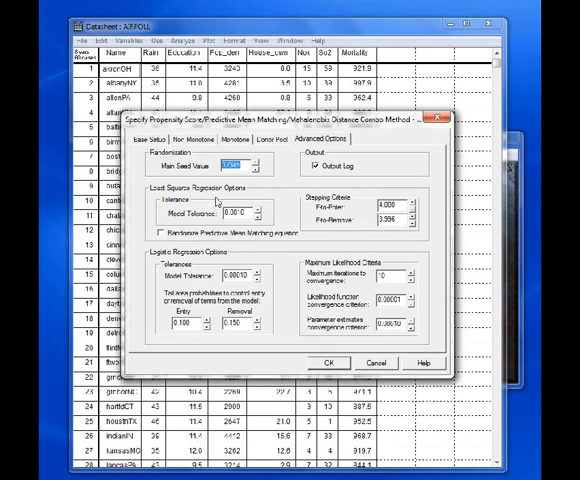
mouse_move(242, 260)
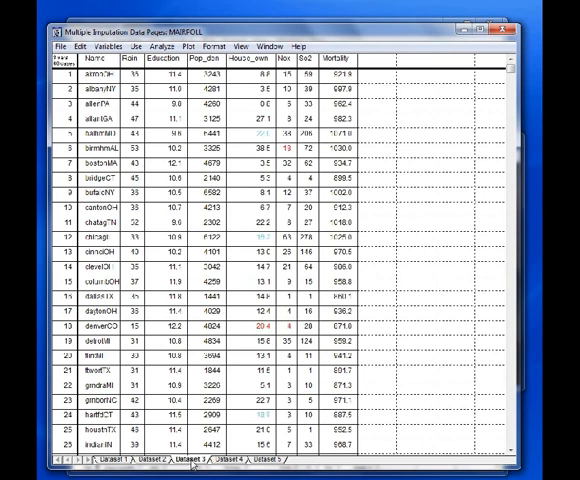
Select a sheet in the Multiple Imputation Data Pages to view an imputed dataset
click(268, 460)
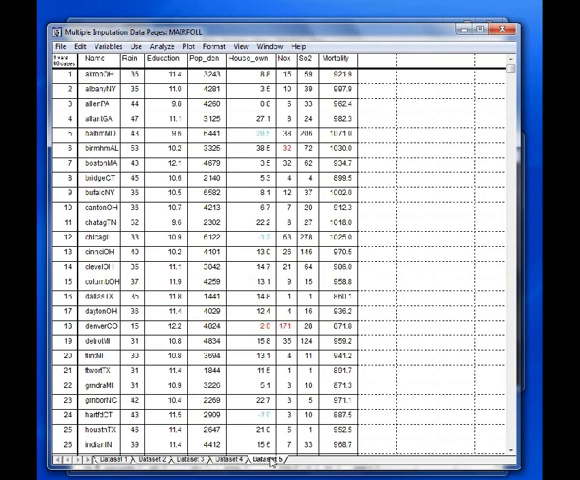